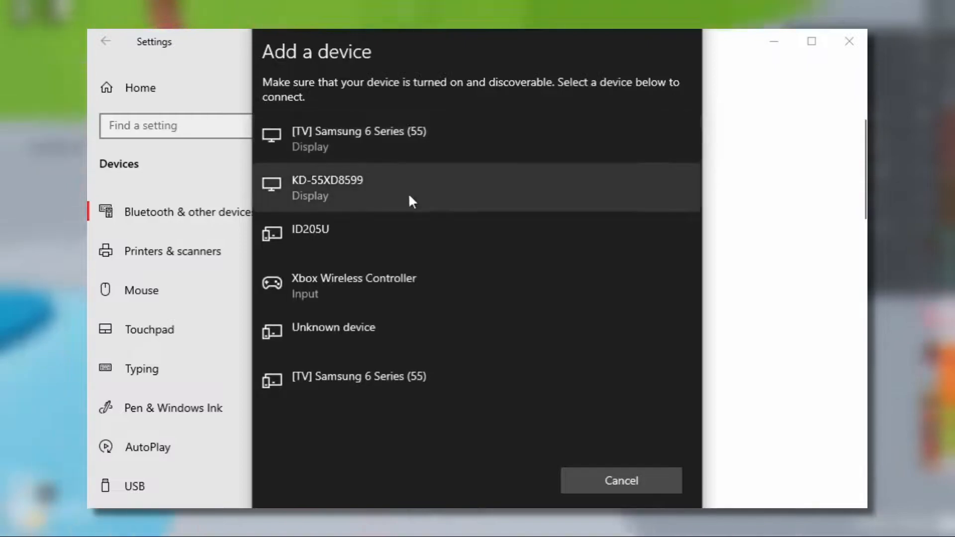
- Pair the Xbox Wireless Controller from Add a device so it shows as Connected
{"action": "left_click", "coordinate": [354, 286]}
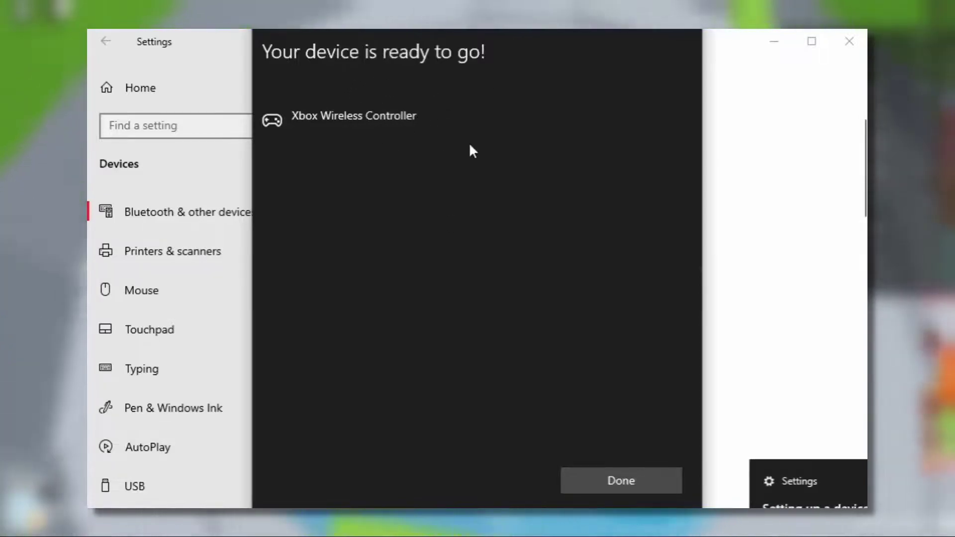
{"action": "left_click", "coordinate": [620, 481]}
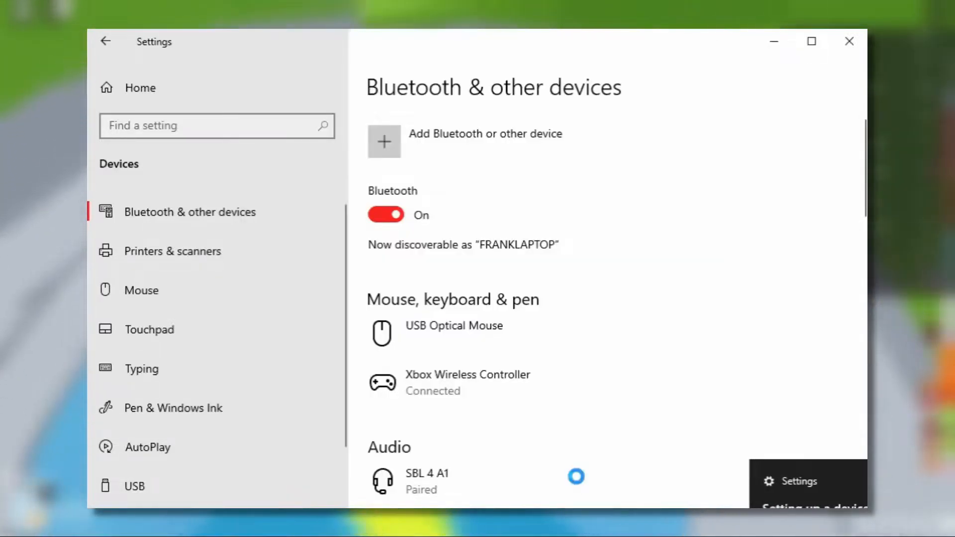
{"action": "mouse_move", "coordinate": [463, 386]}
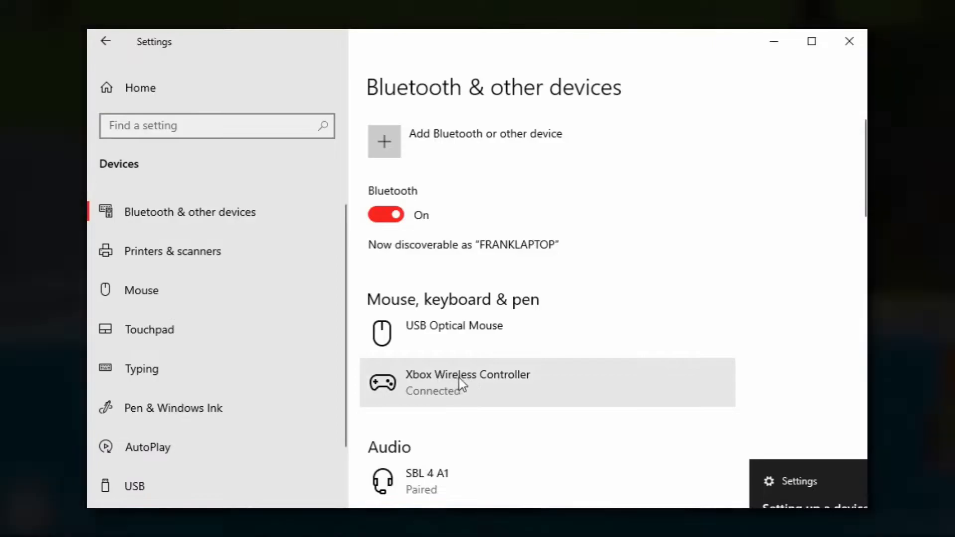